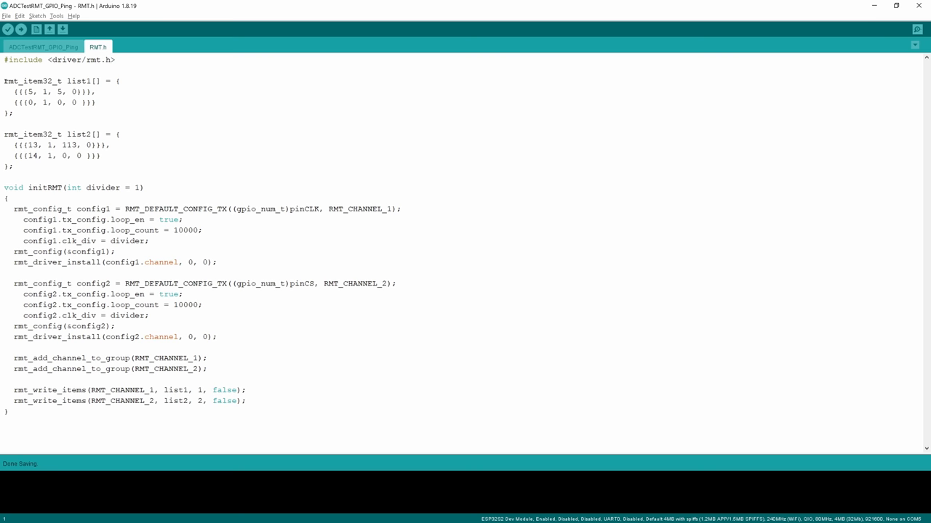
- Select the RMT channel configuration and write-items code inside initRMT()
drag(14, 204, 256, 404)
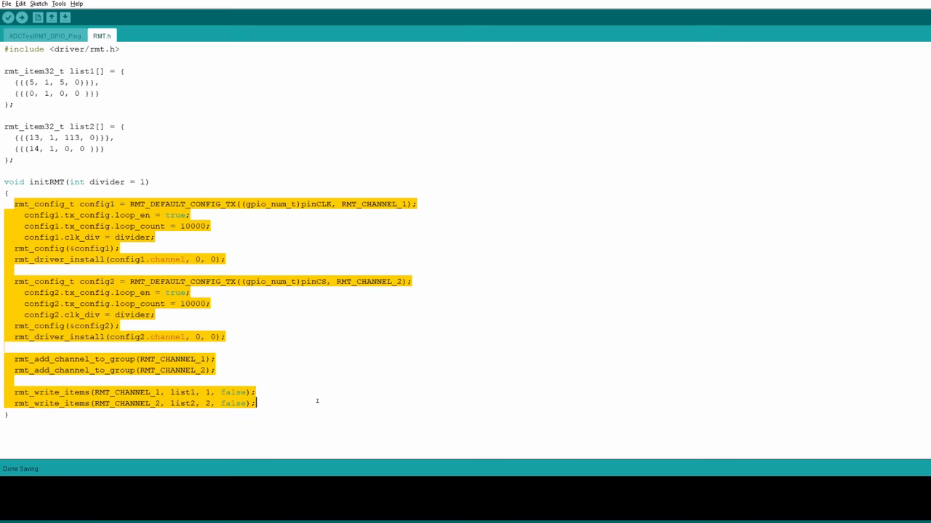
- Show the main sketch's ADC sample-capture loop and chip-select decoding switch
click(44, 35)
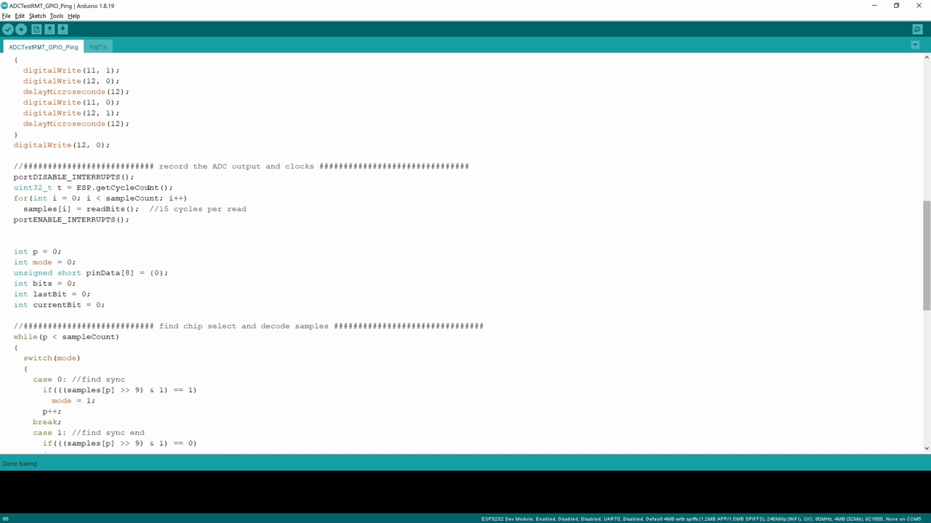
scroll(down, 3)
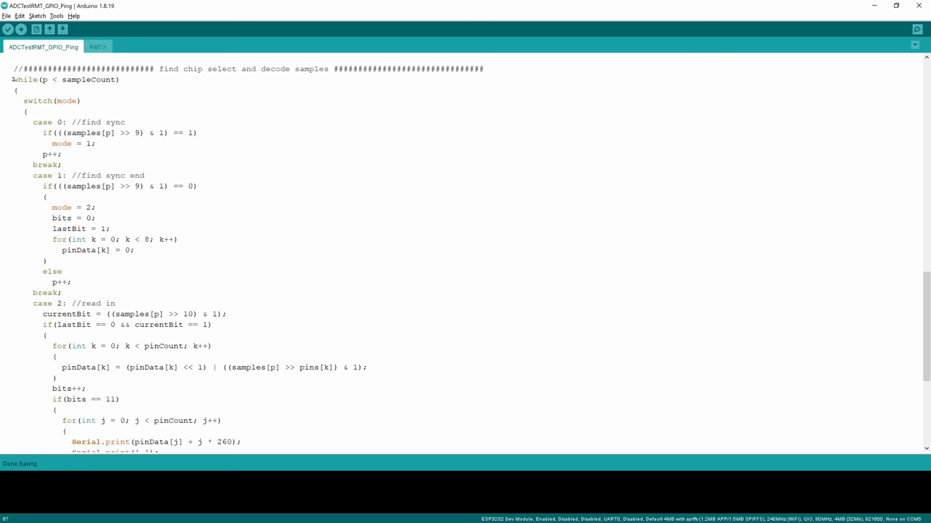